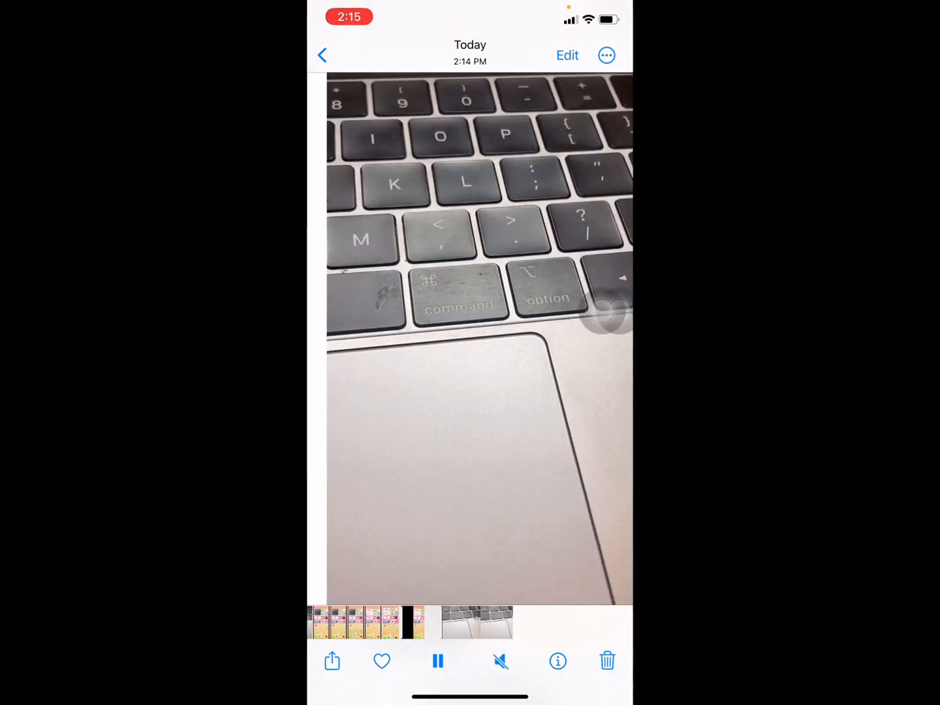
View the 7-second recording's details (828×1792, 14.7 MB), then launch Google Drive from Spotlight.
left_click(557, 661)
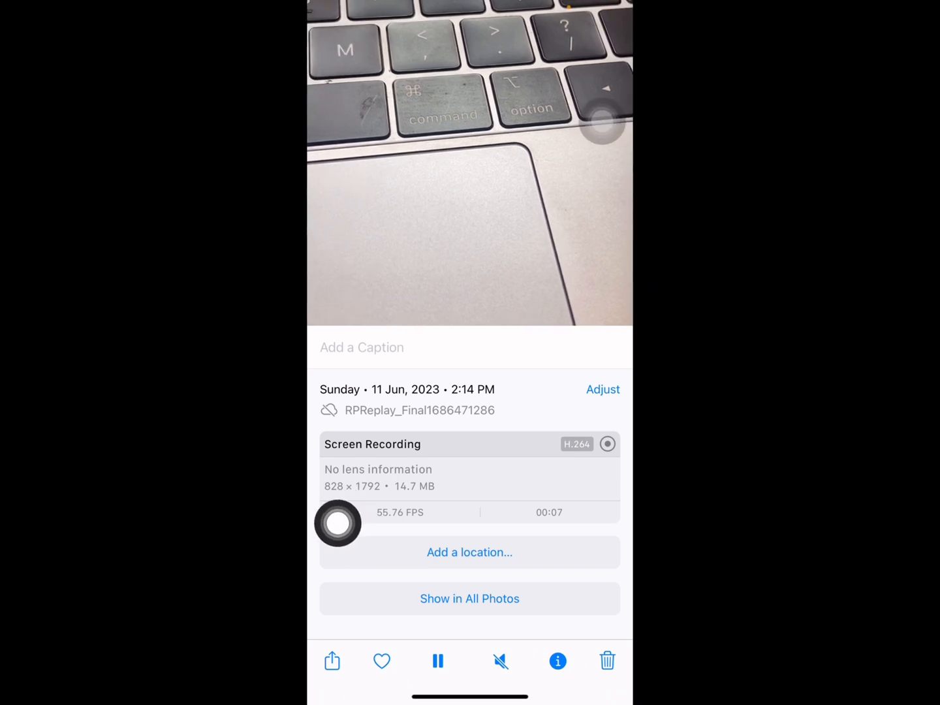
left_click(439, 661)
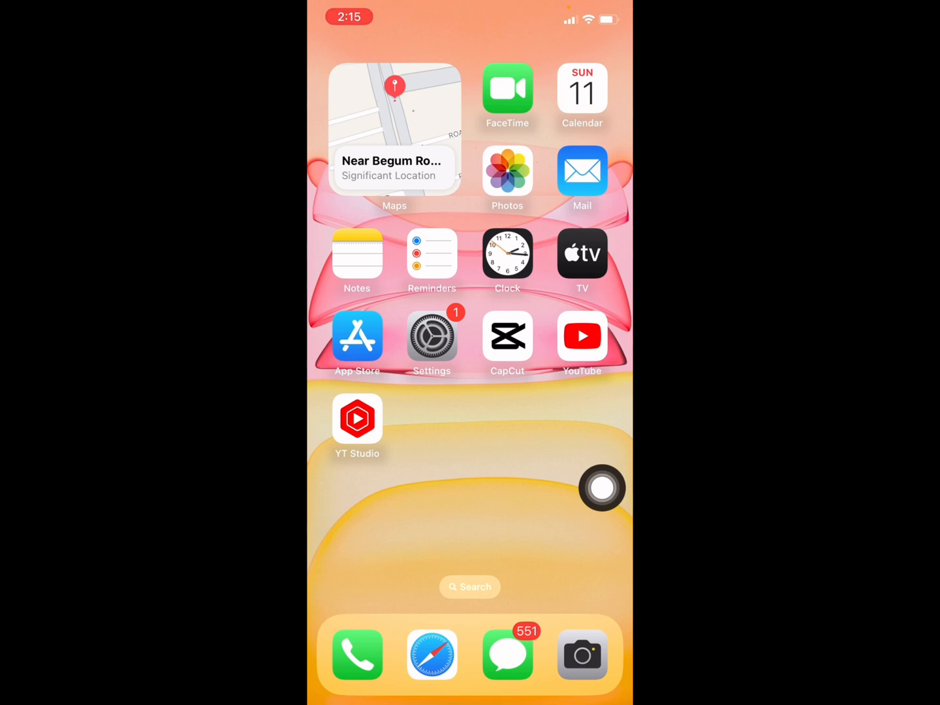
scroll("down", 3)
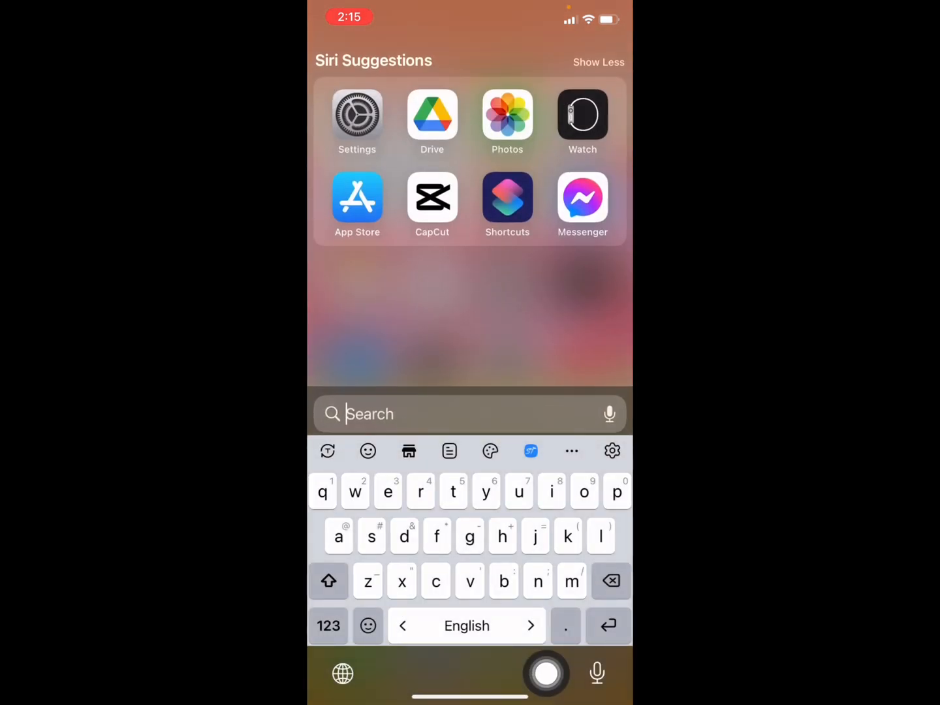
left_click(431, 115)
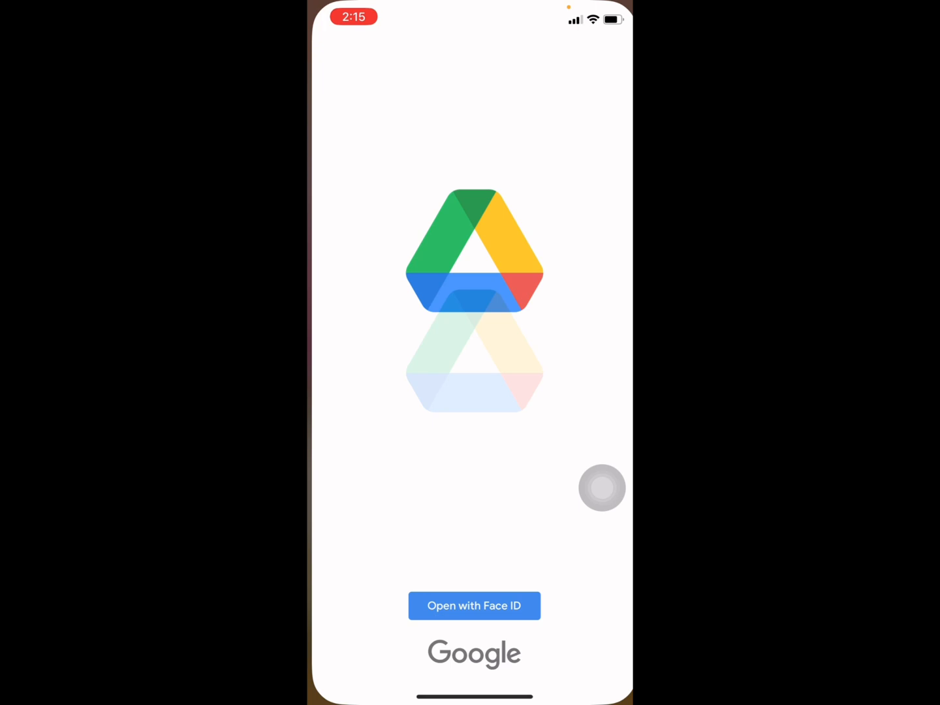
Unlock Drive with Face ID and enter the empty 'test' folder in My Drive.
left_click(474, 606)
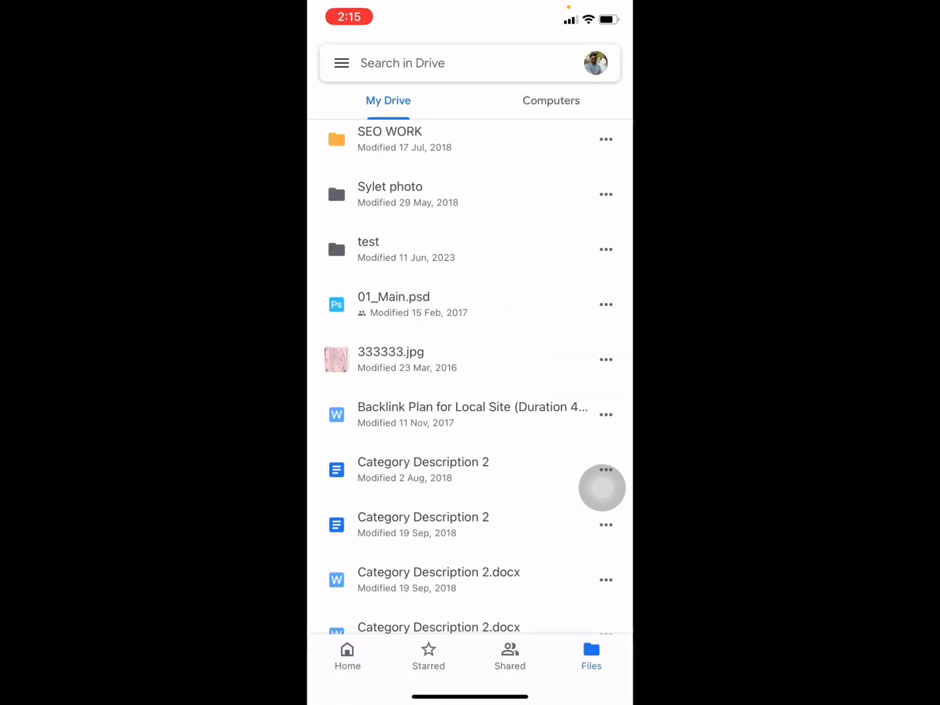
scroll("down", 3)
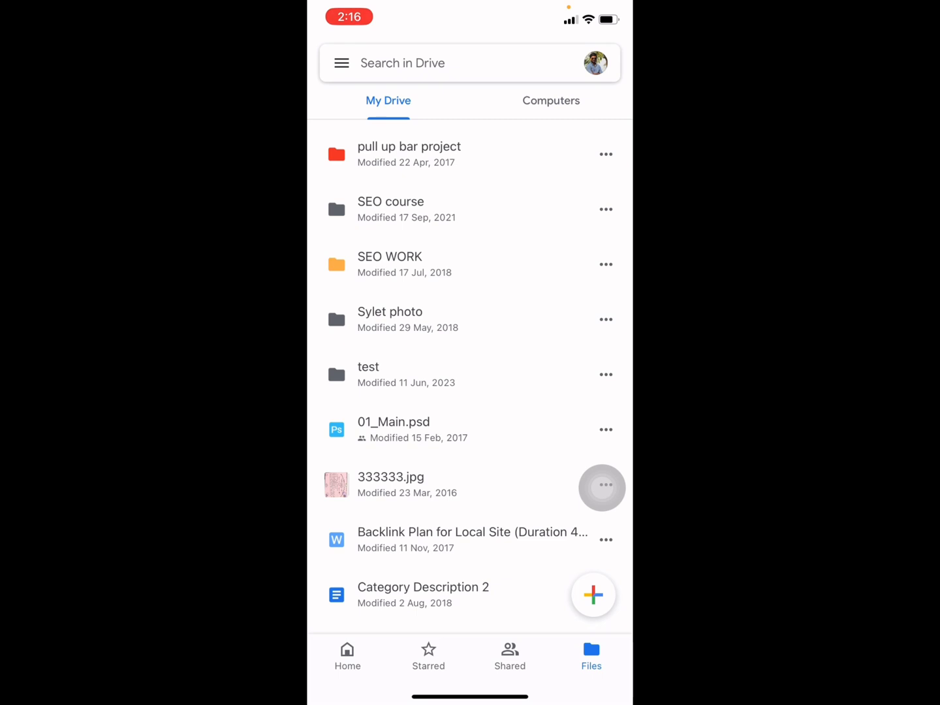
left_click(369, 373)
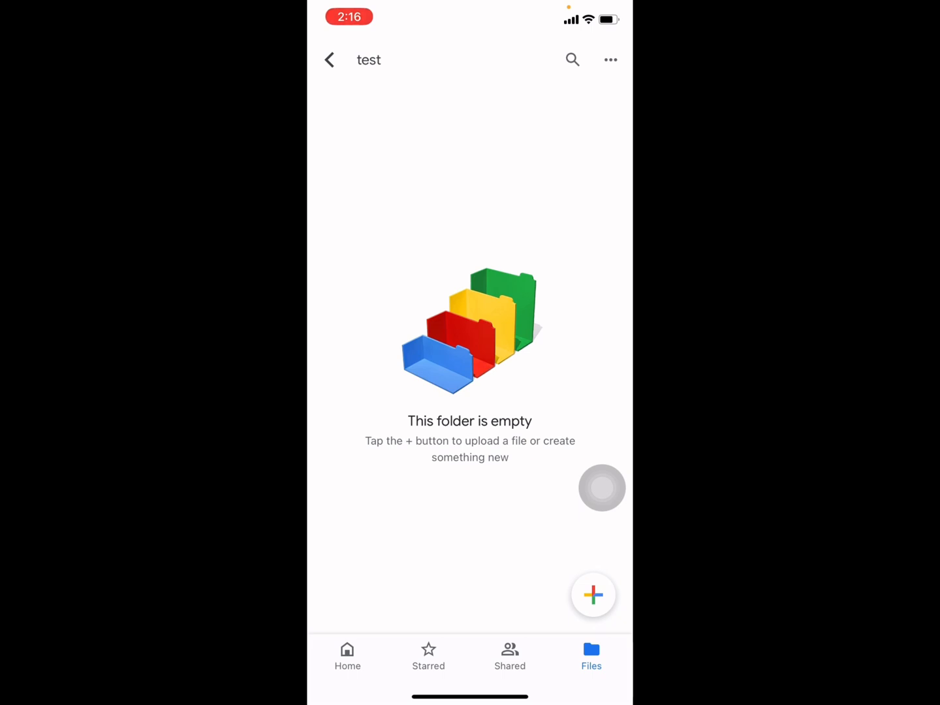
Upload the 00:07 screen recording from Photos and Videos so it appears as IMG_8992.MOV.
left_click(593, 596)
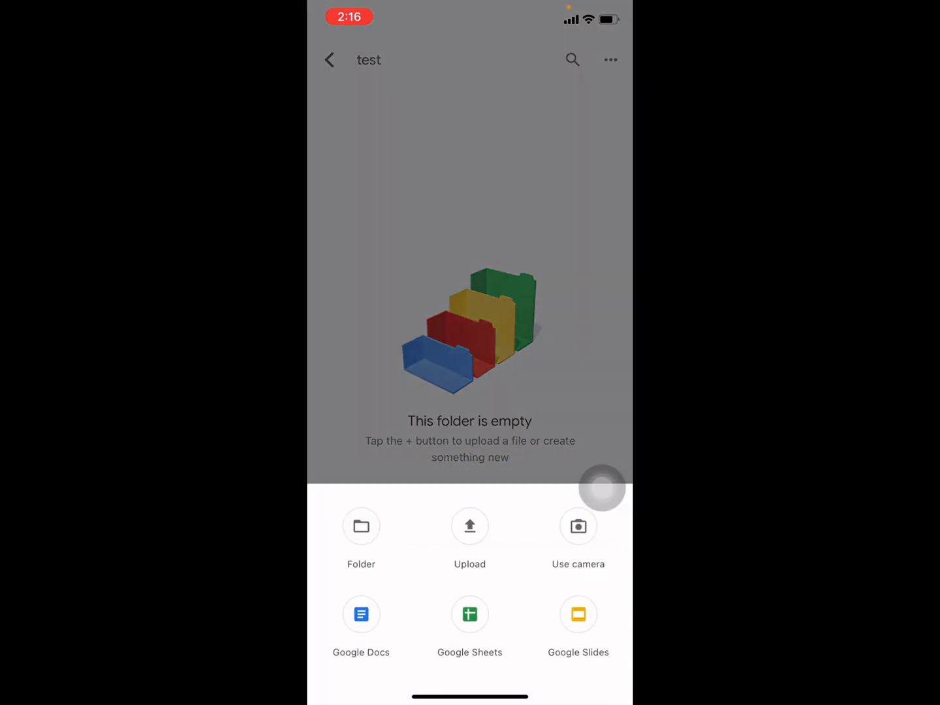
left_click(470, 526)
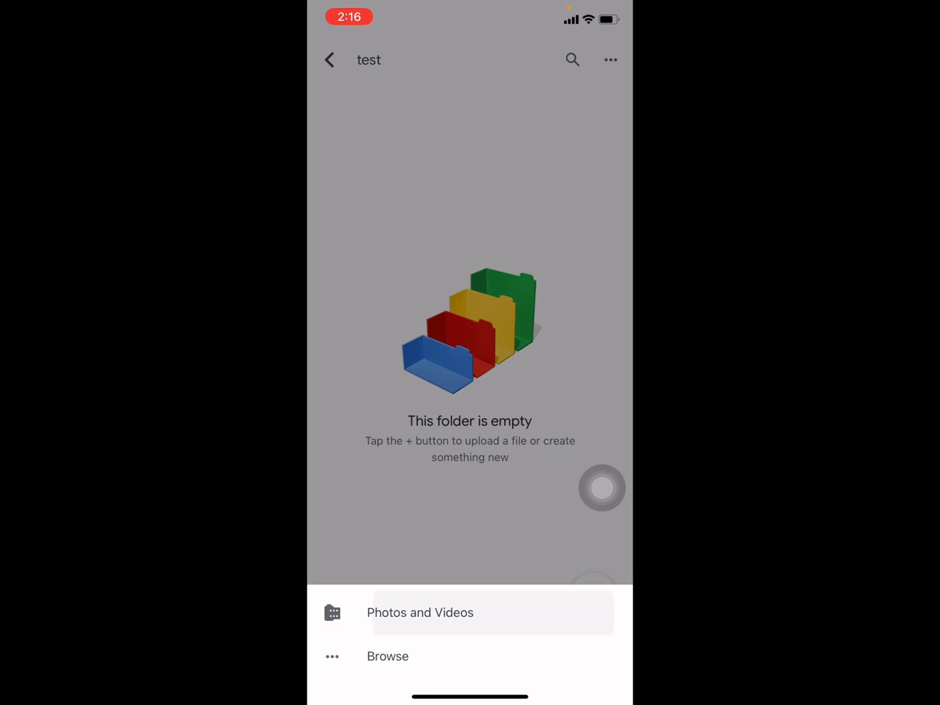
left_click(420, 613)
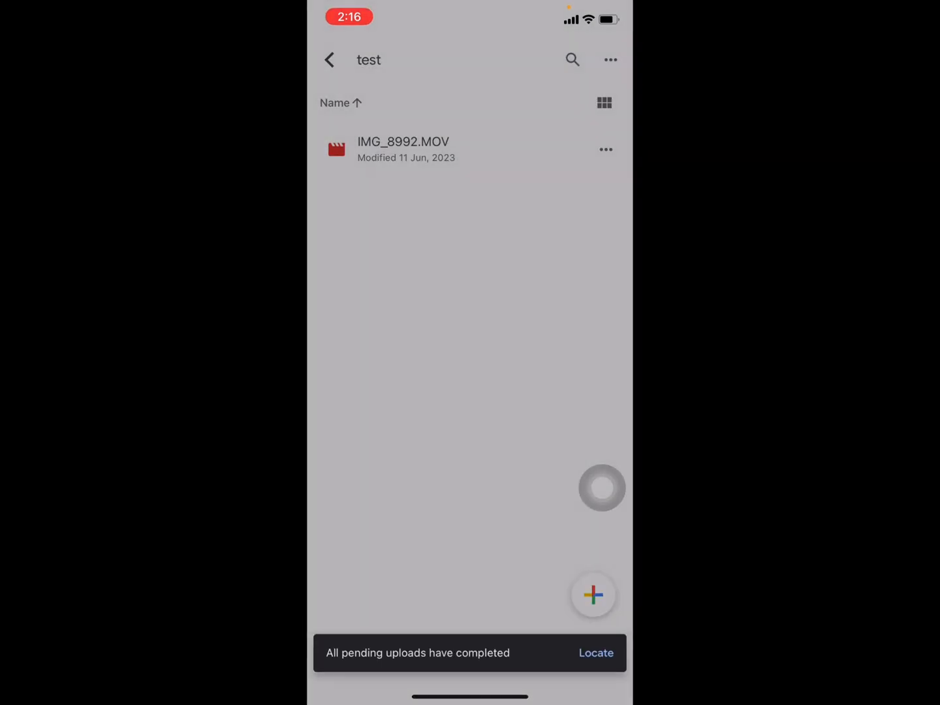
left_click(593, 594)
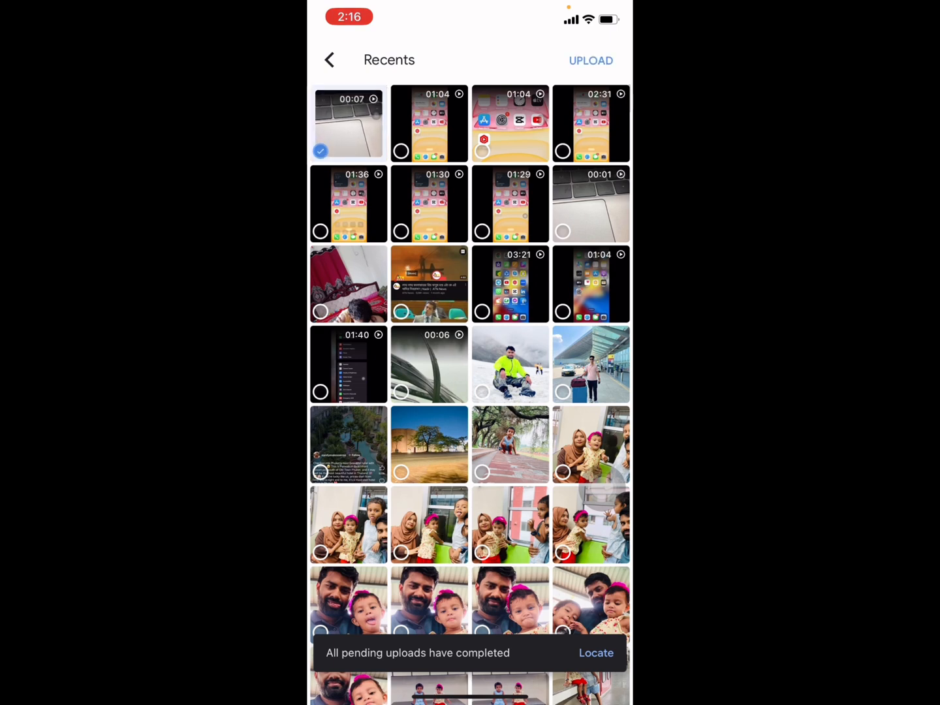